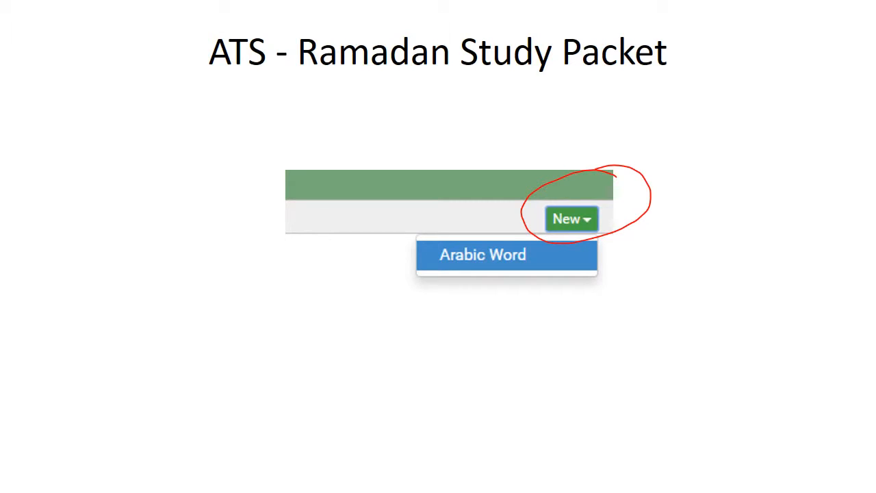
# Step: Begin a new Arabic Word in the Level 2 Chapter 1 Story folder with Citation tag type
pyautogui.click(483, 254)
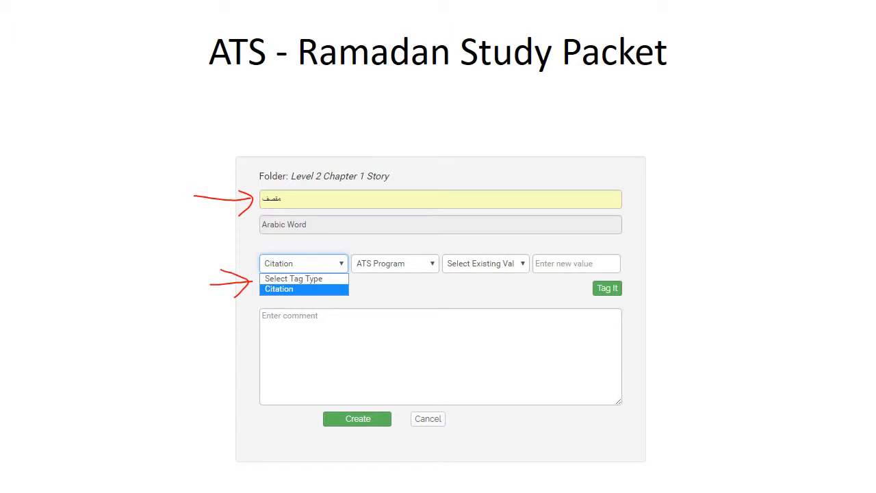
# Step: Choose ATS Program as the citation category, offering existing values Live and Online
pyautogui.click(394, 263)
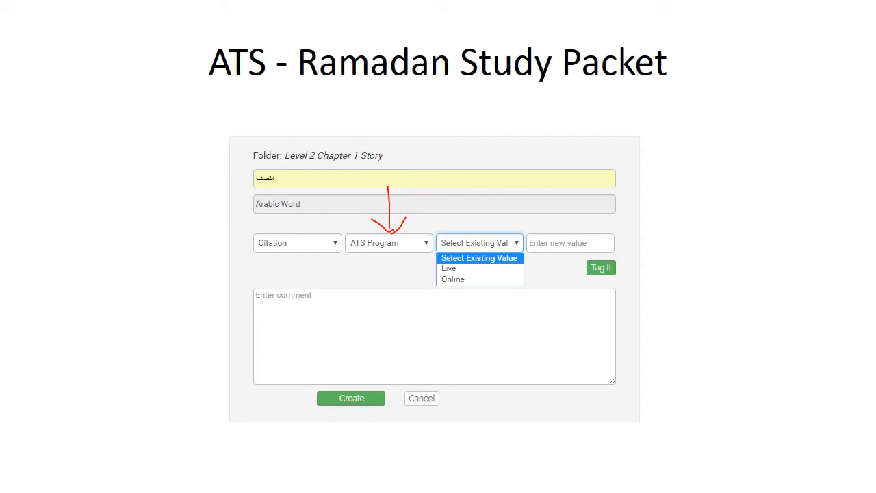
# Step: Review the Level, Chapter and SourceType categories, the last listing Reading, Story and Translation
pyautogui.click(389, 243)
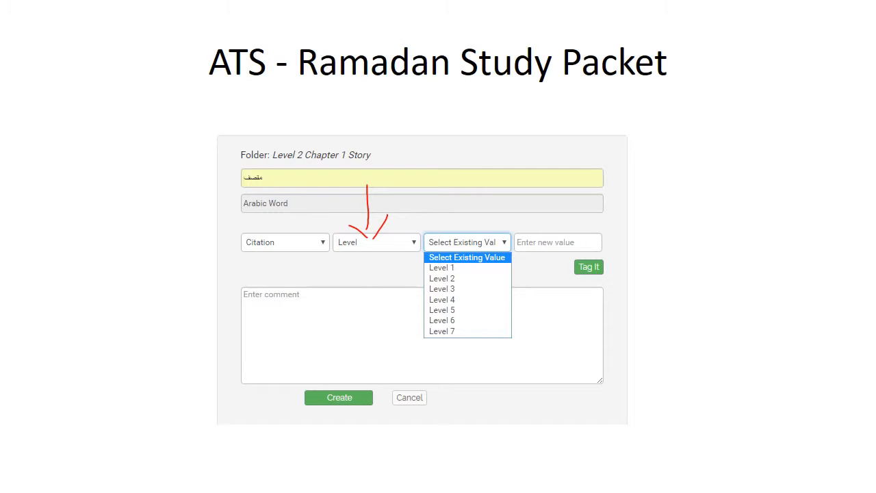
pyautogui.click(375, 241)
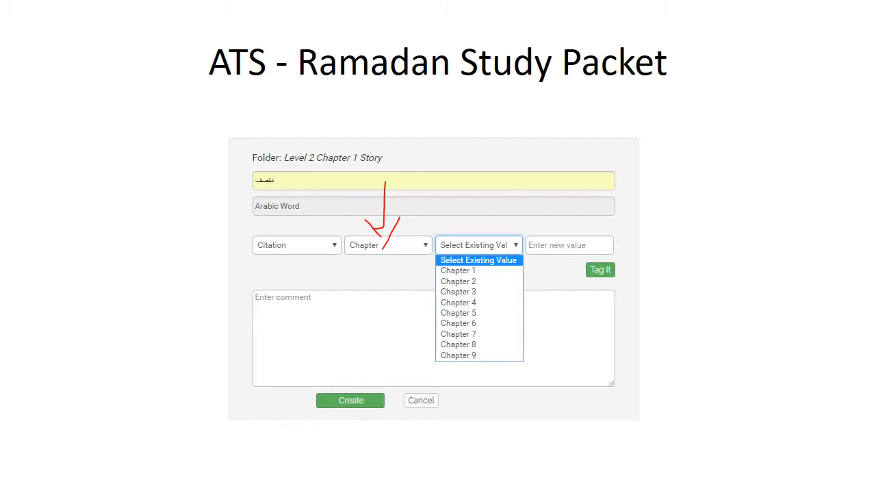
pyautogui.click(386, 244)
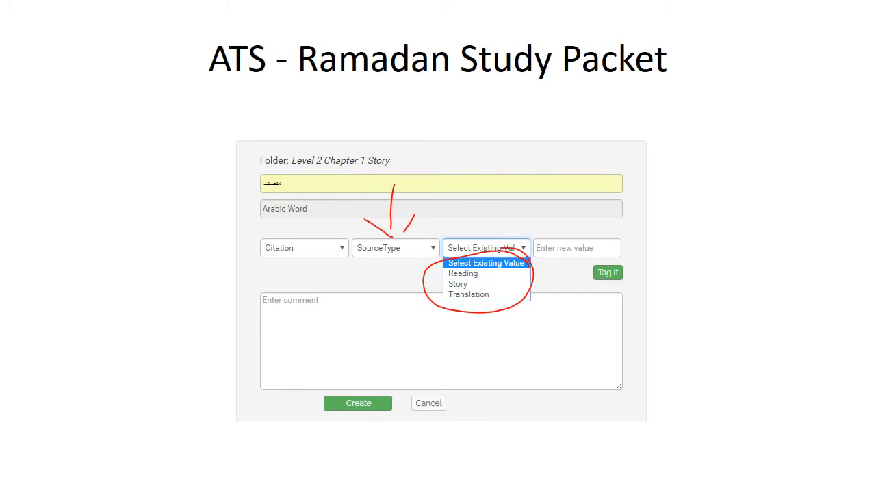
# Step: Tag the word ATS Program Live, Level 2, Chapter 2, Story and create it, reaching word analysis
pyautogui.click(457, 284)
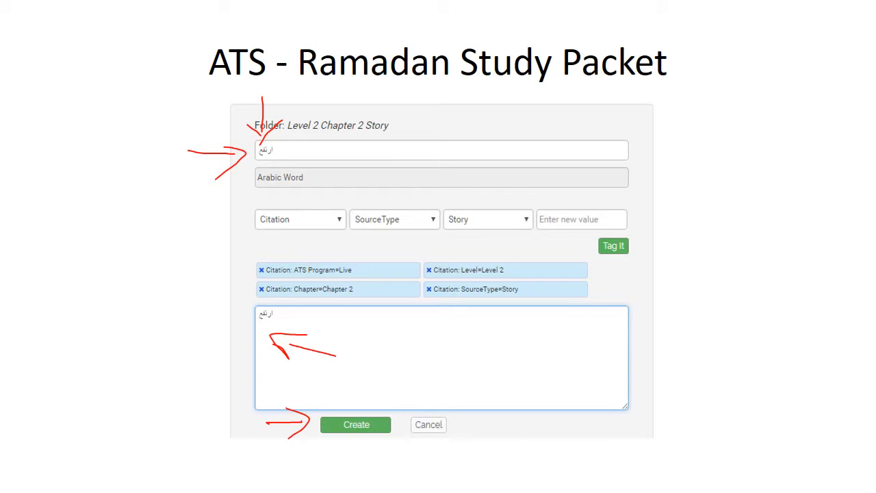
pyautogui.click(356, 424)
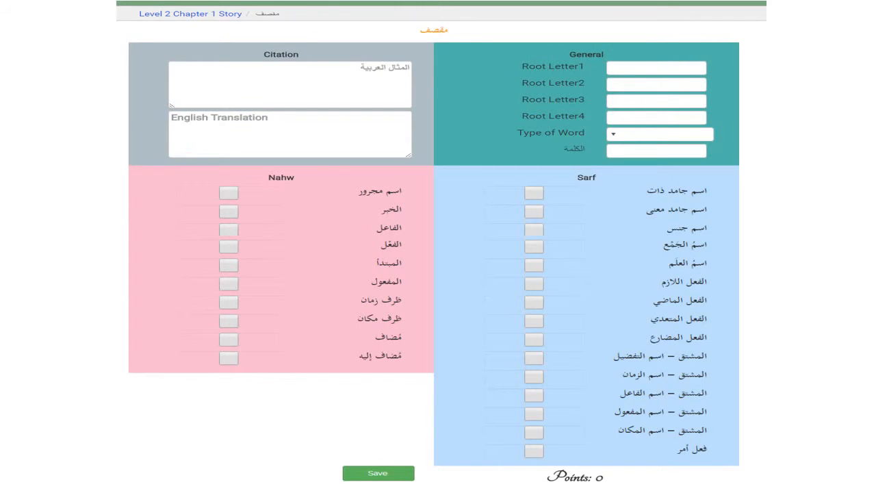